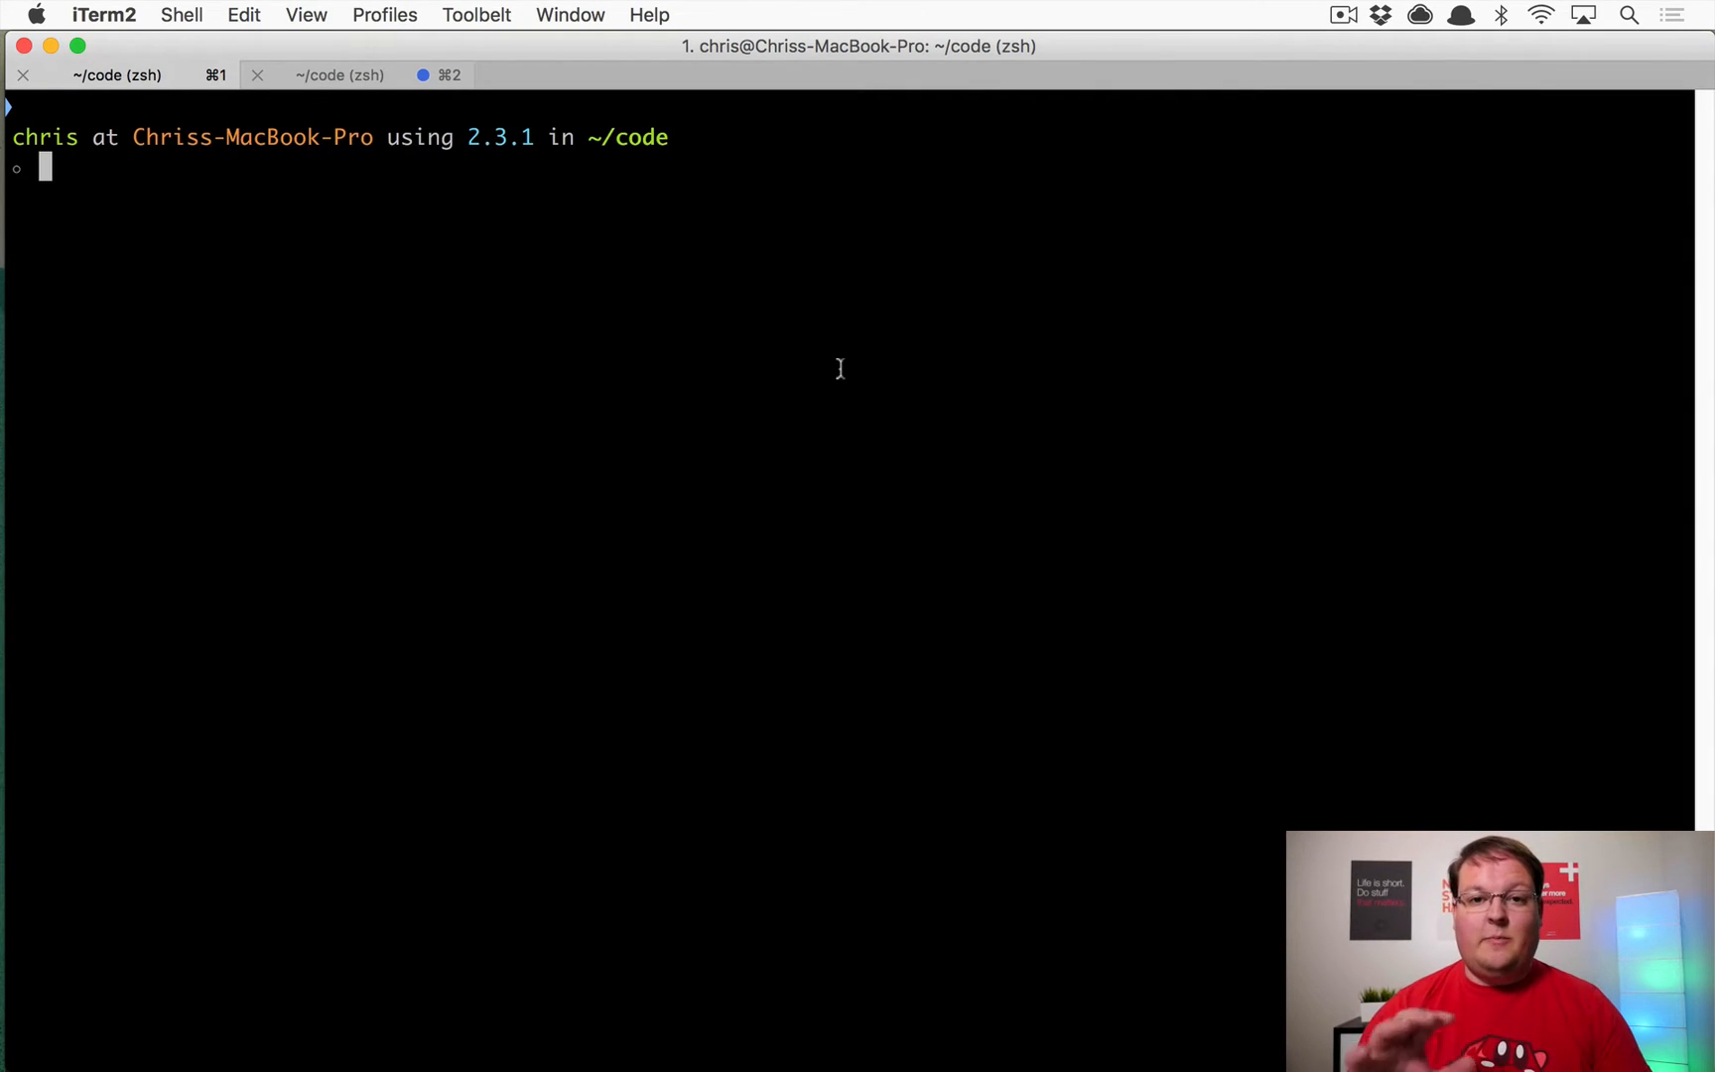
- Run 'rails new shrine-example' in the terminal to generate the Rails app
type("rails")
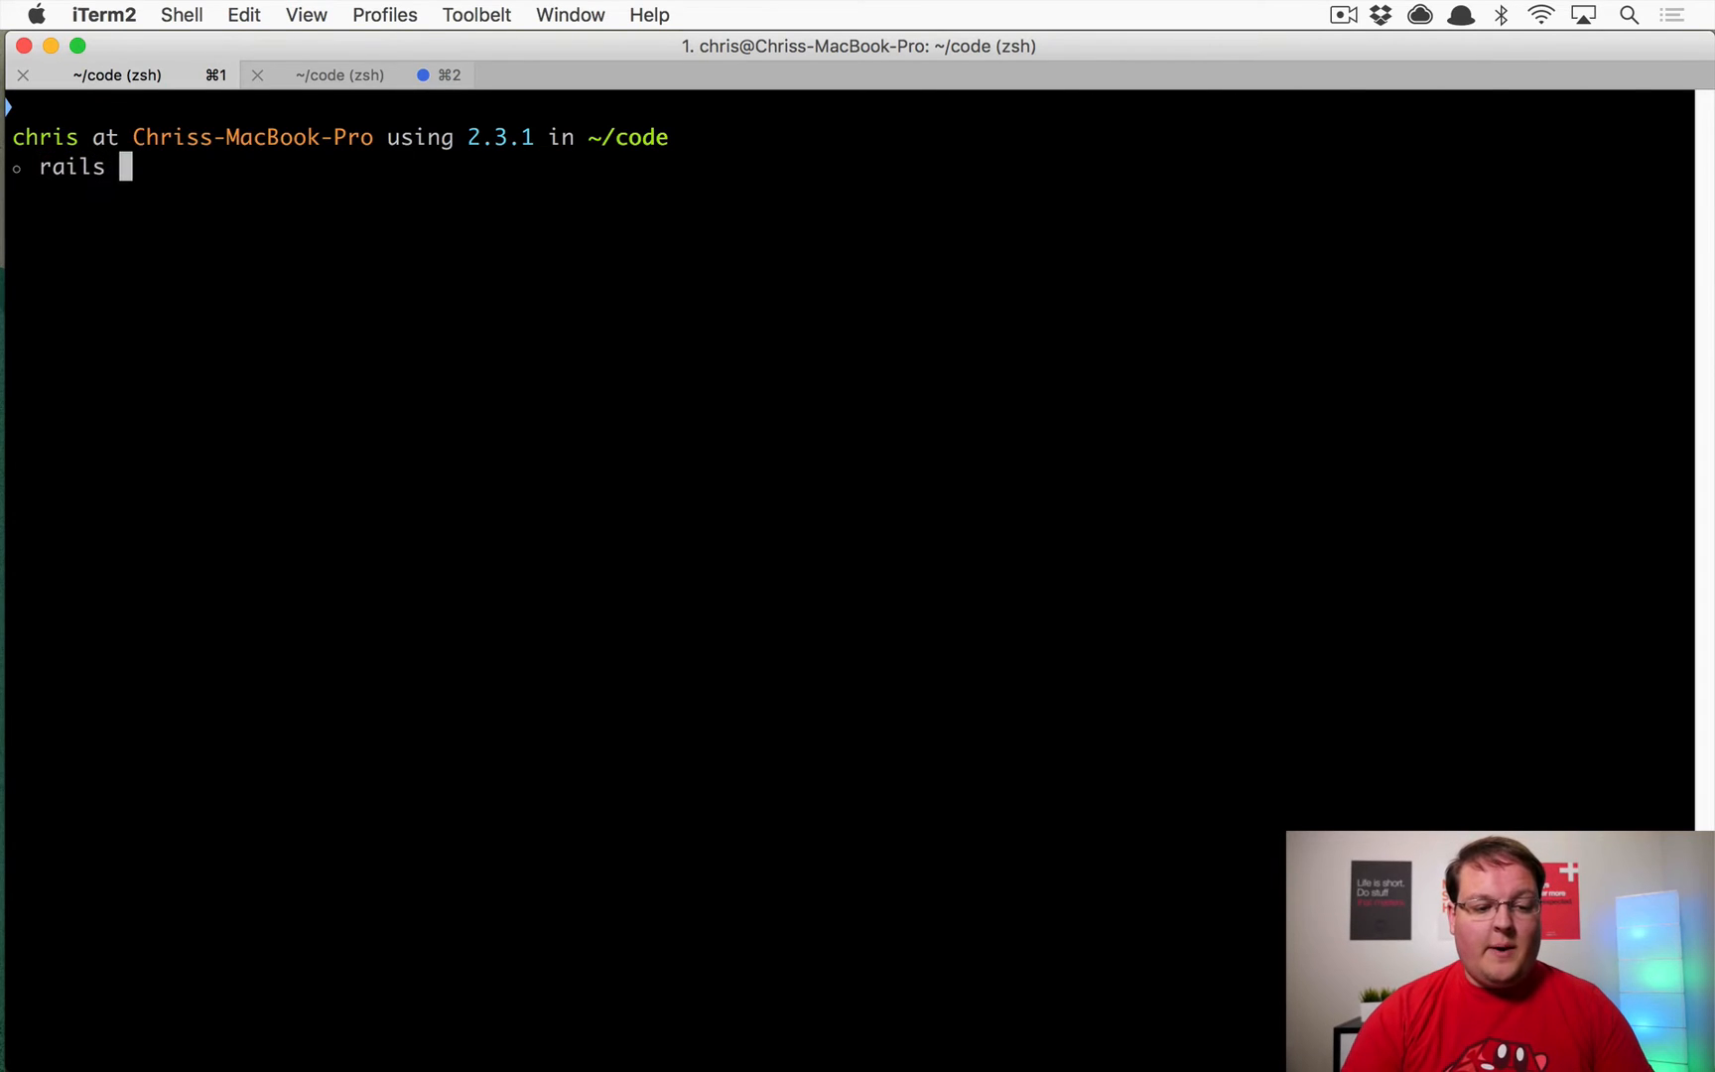
type("new shrine-exam")
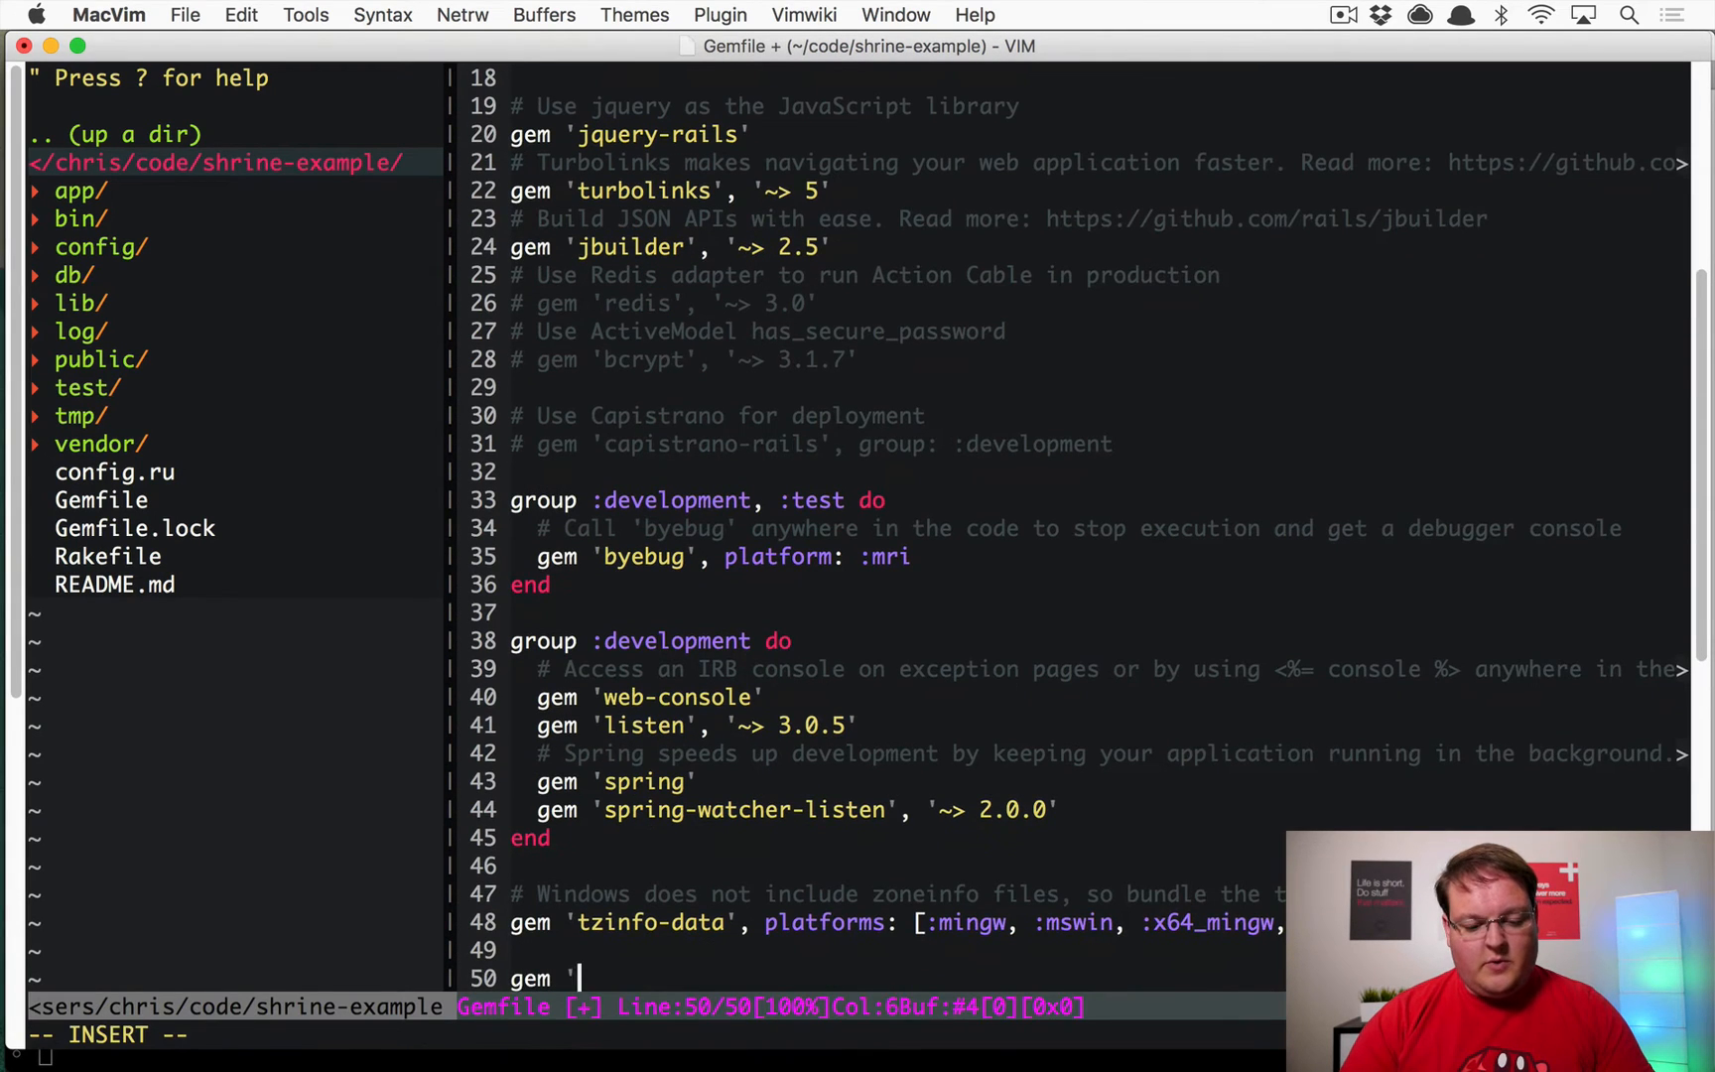
- Append gem 'shrine', gem 'aws-sdk' and gem 'roda' lines, then begin a fourth gem line
type("shrine'")
type("gem 'aws-sdk'")
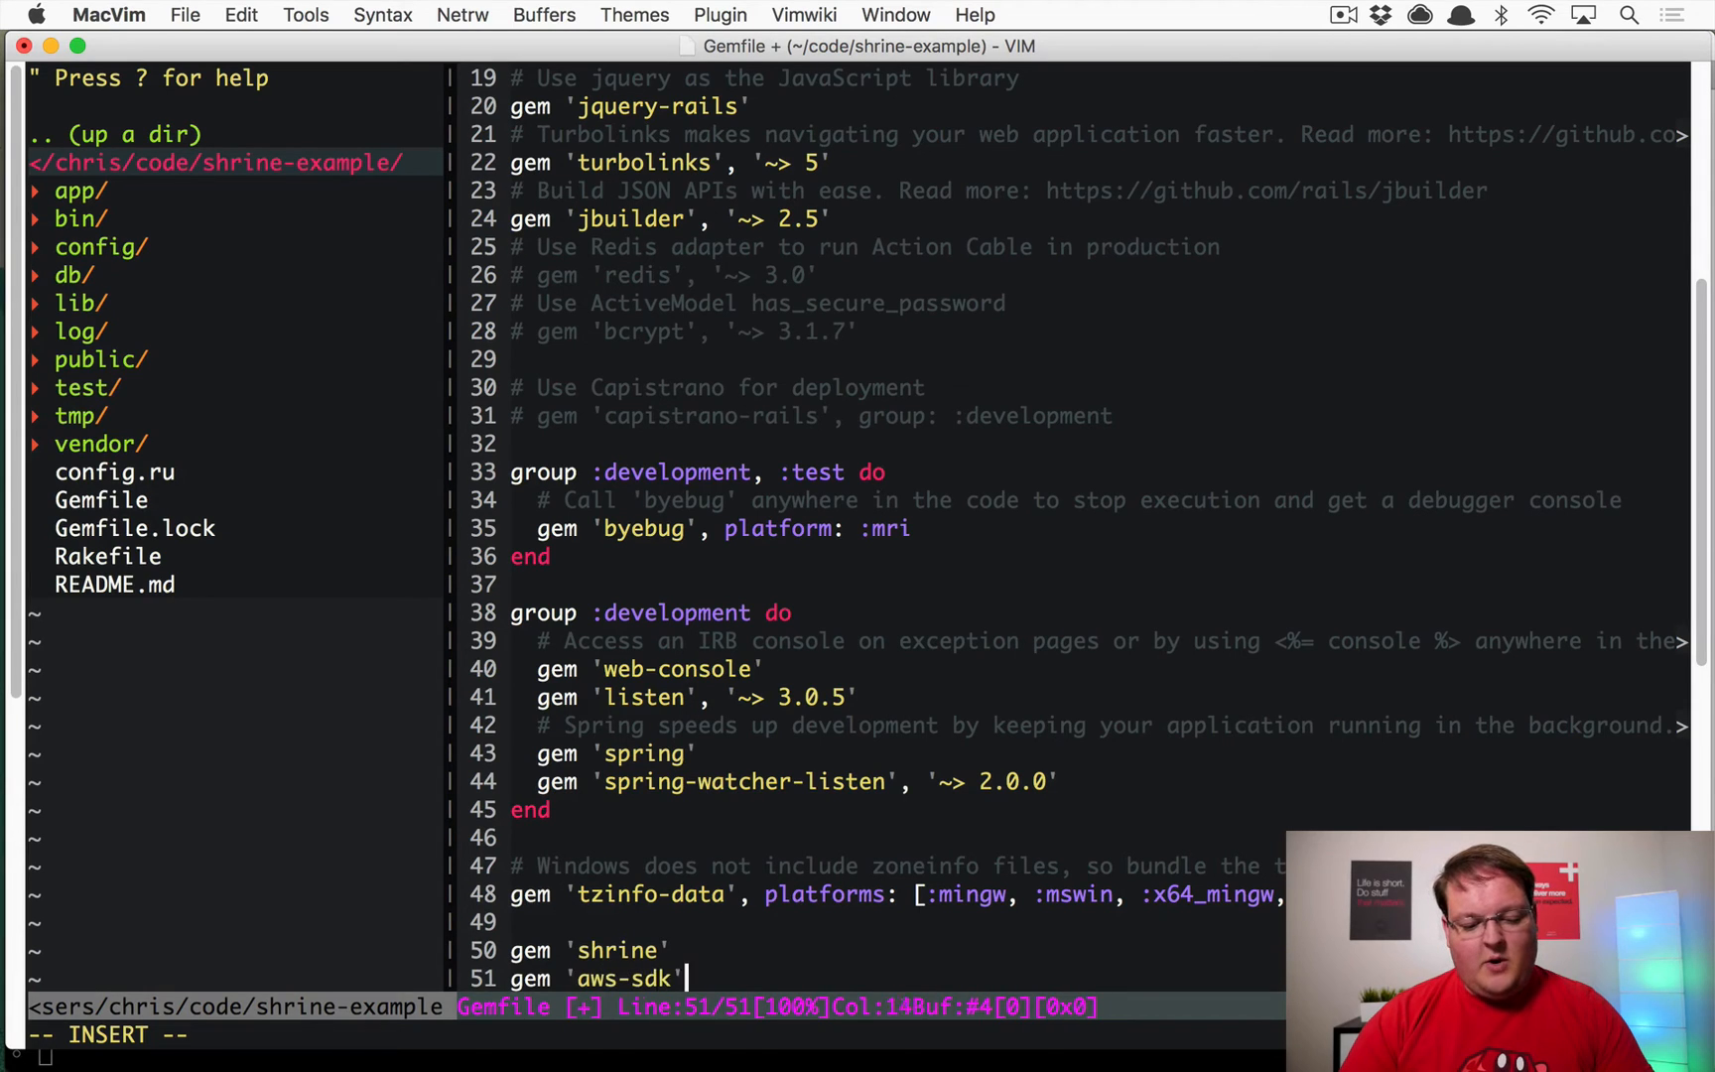
key("Return")
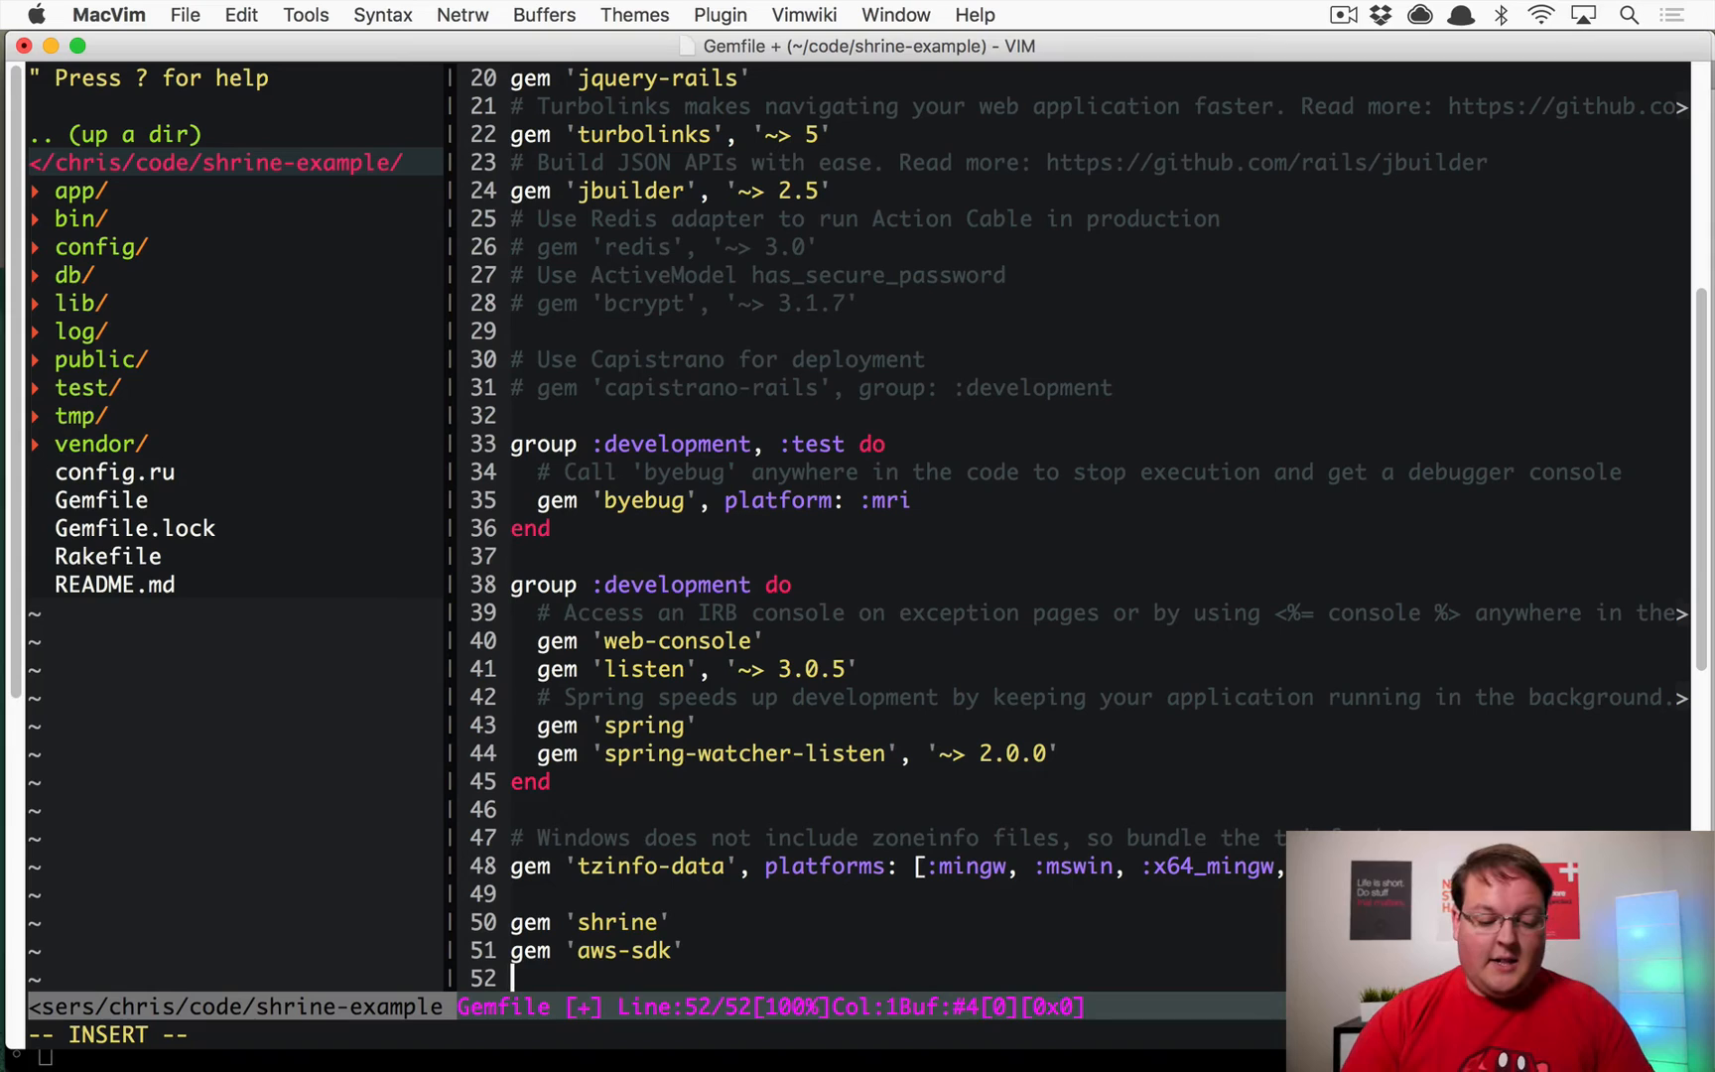
type("gem 'roda")
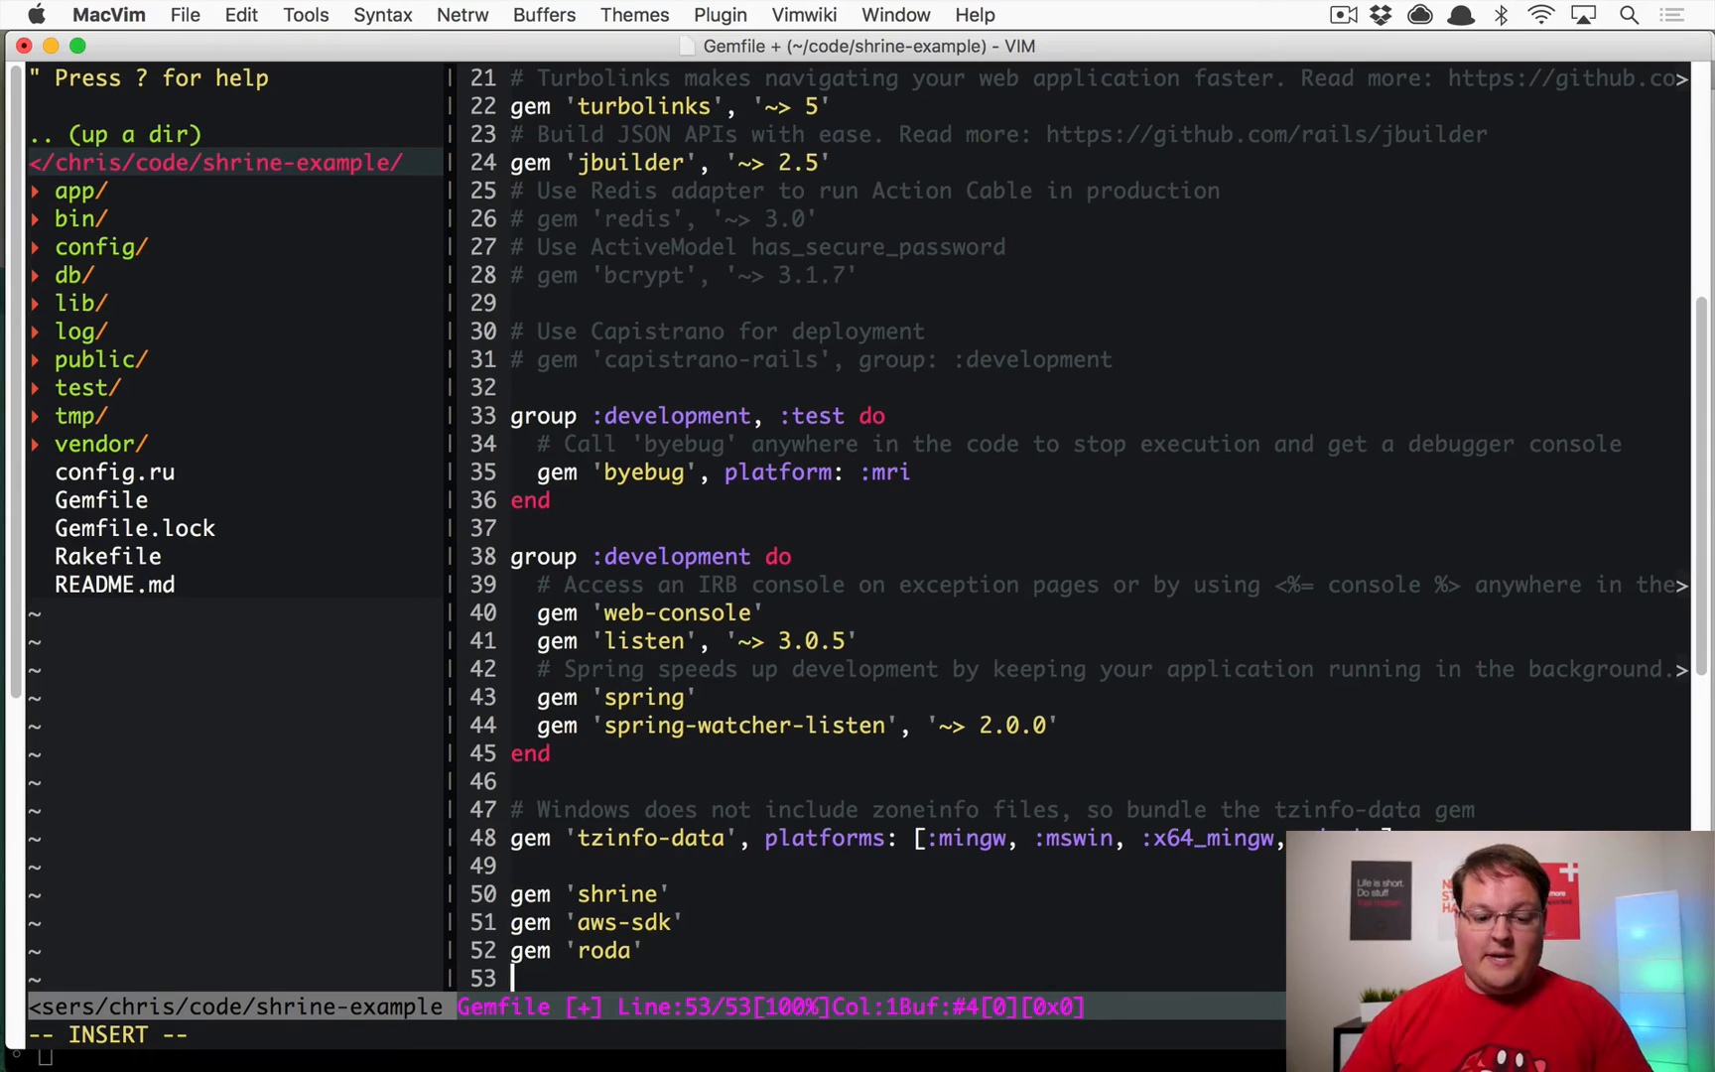
type("gem '")
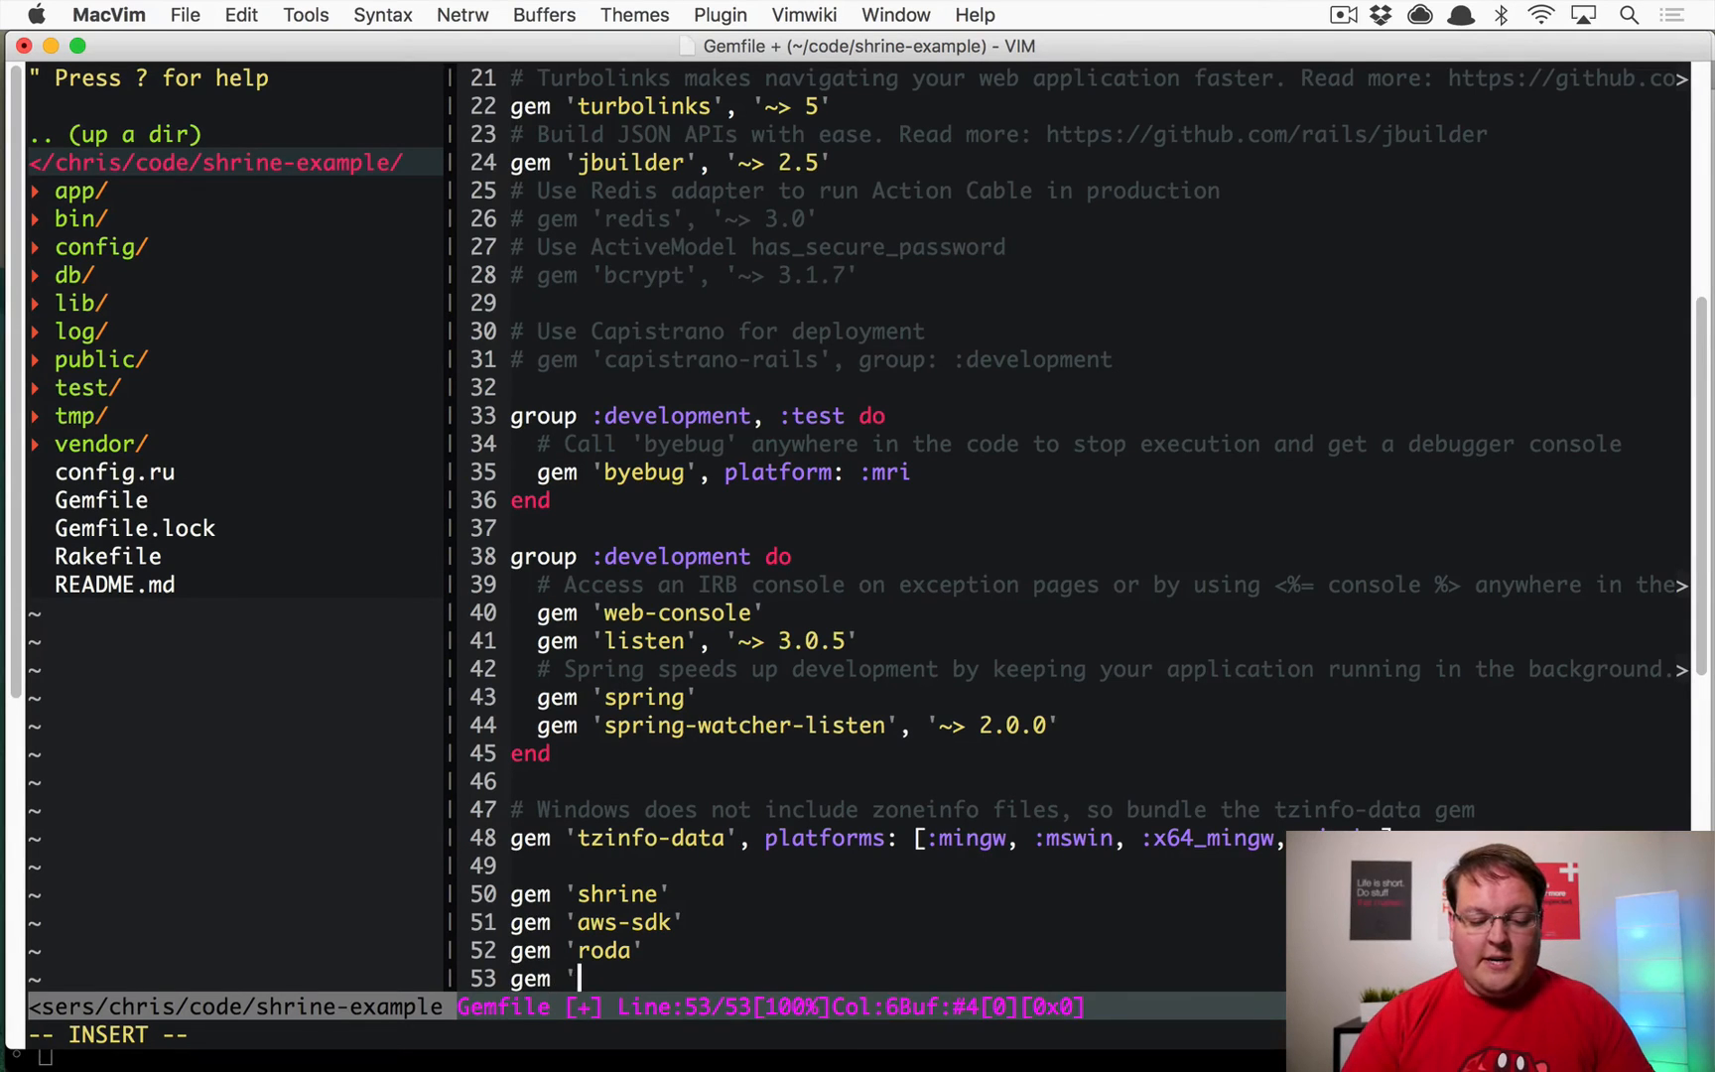